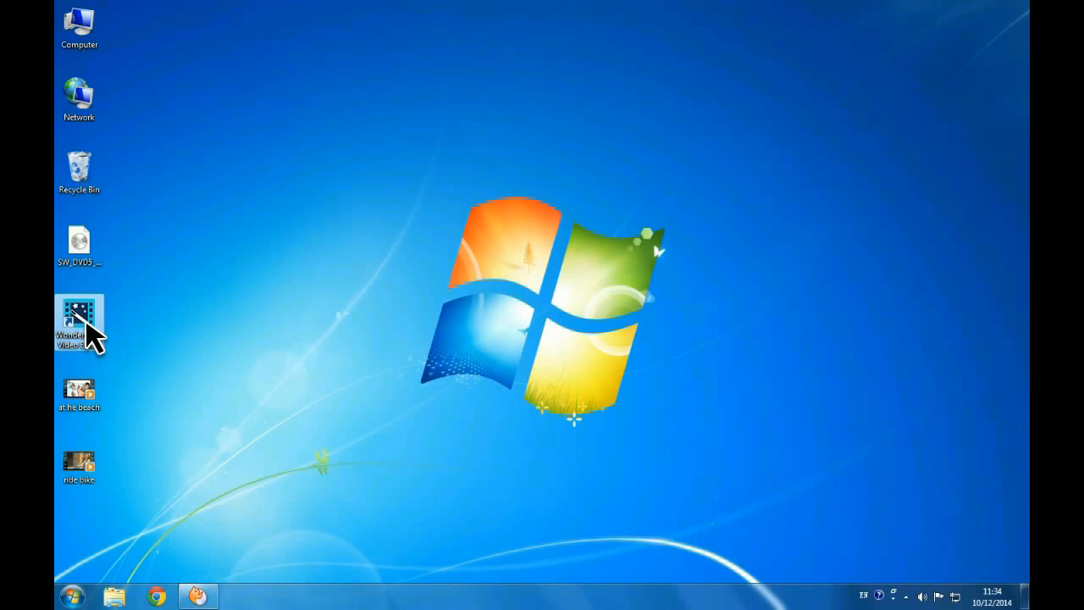
Launch Wondershare Video Editor in Full Feature Mode
double_click(78, 325)
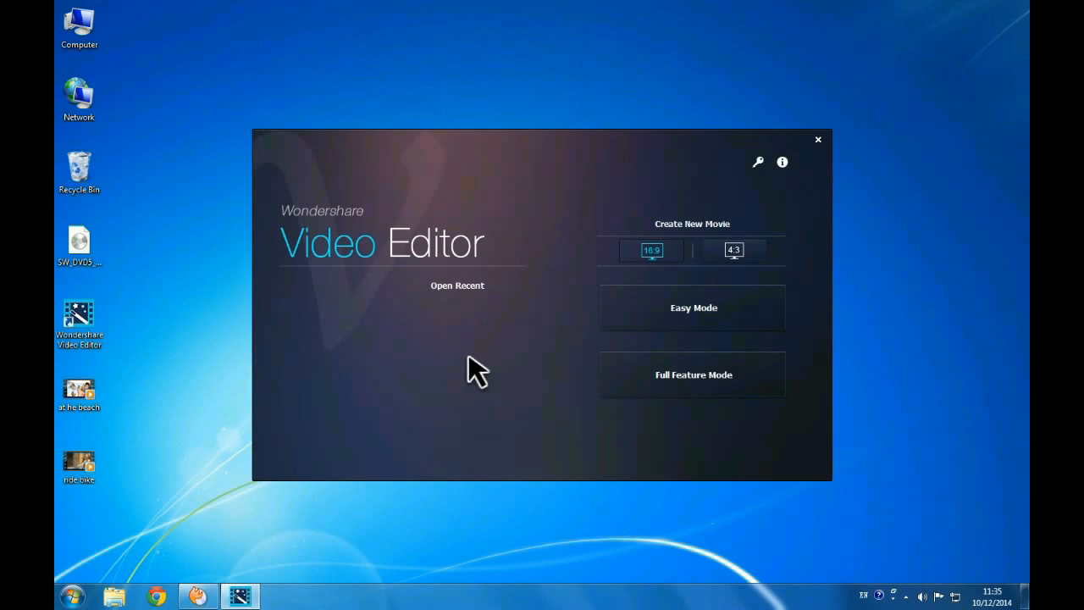
click(693, 375)
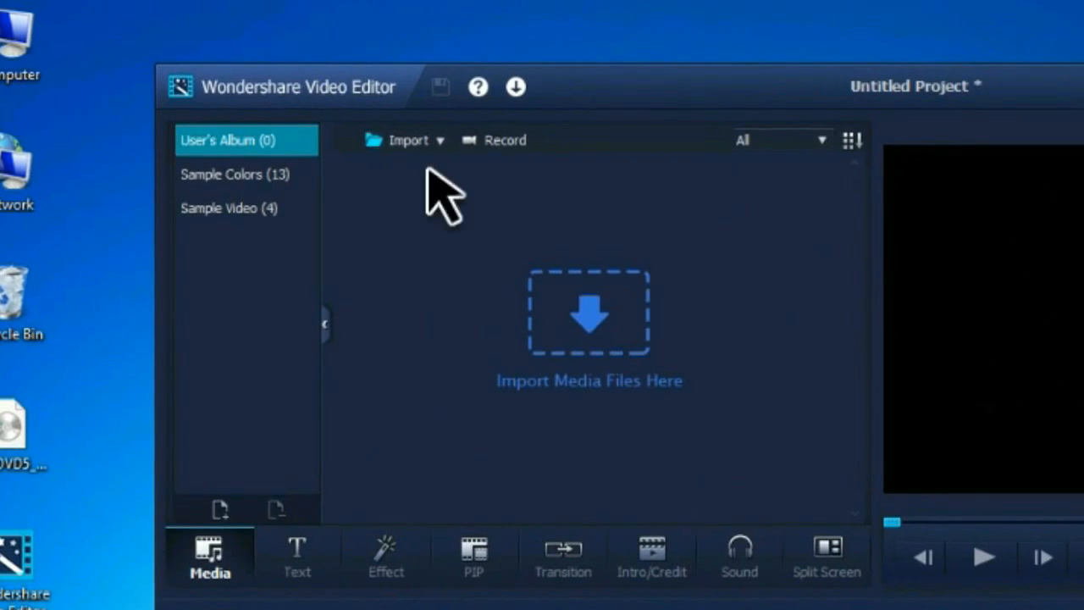
Import the 'at he beach' and 'ride bike' clips, with the beach clip on the Video track
click(408, 140)
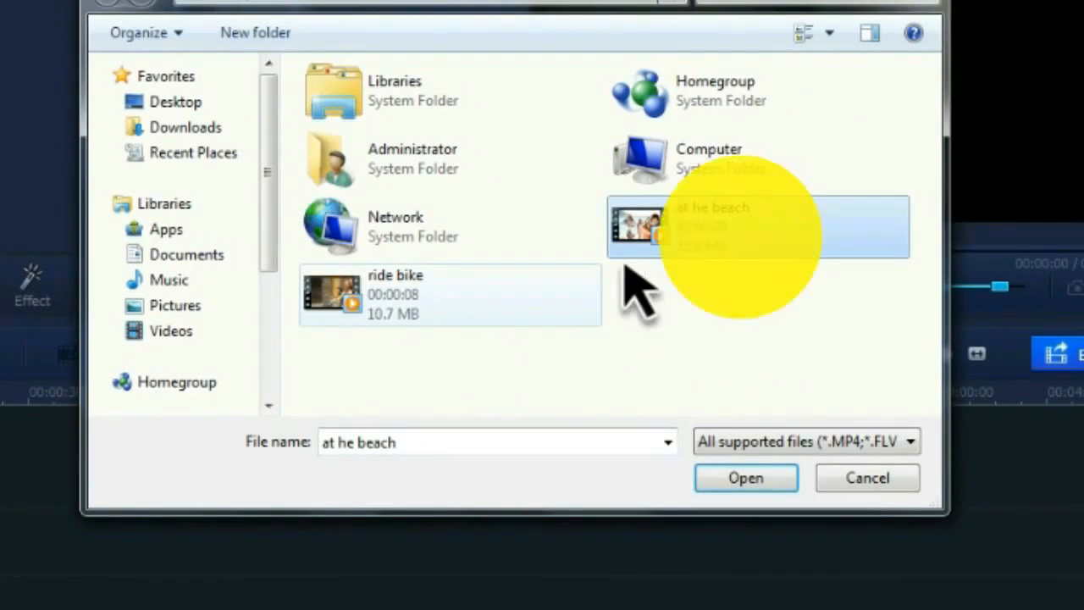
click(744, 478)
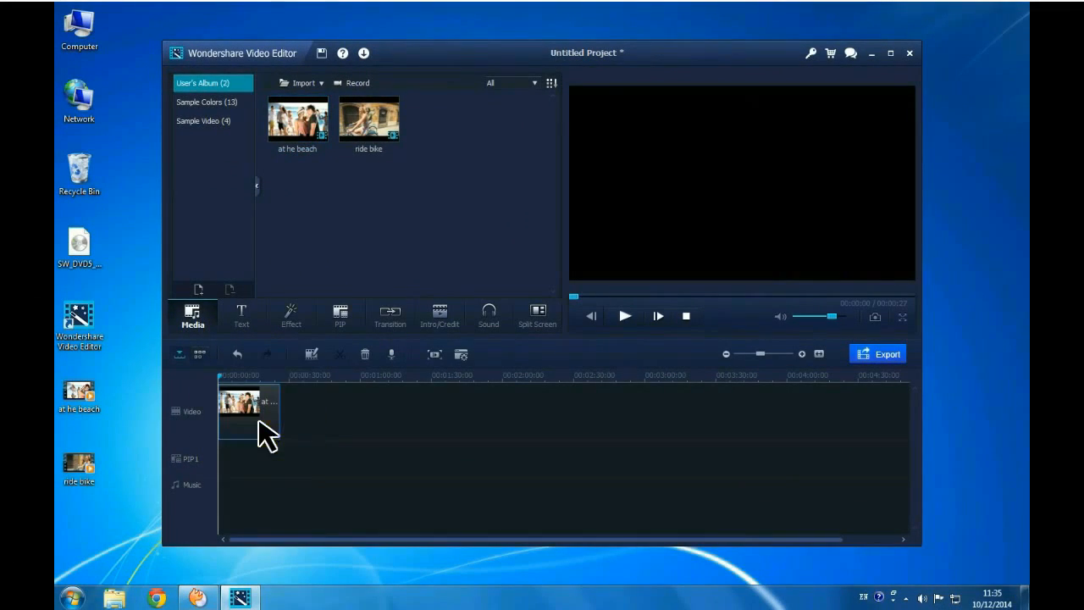
Add 'ride bike' to the PIP1 track and move its frame to the lower-left corner
click(369, 119)
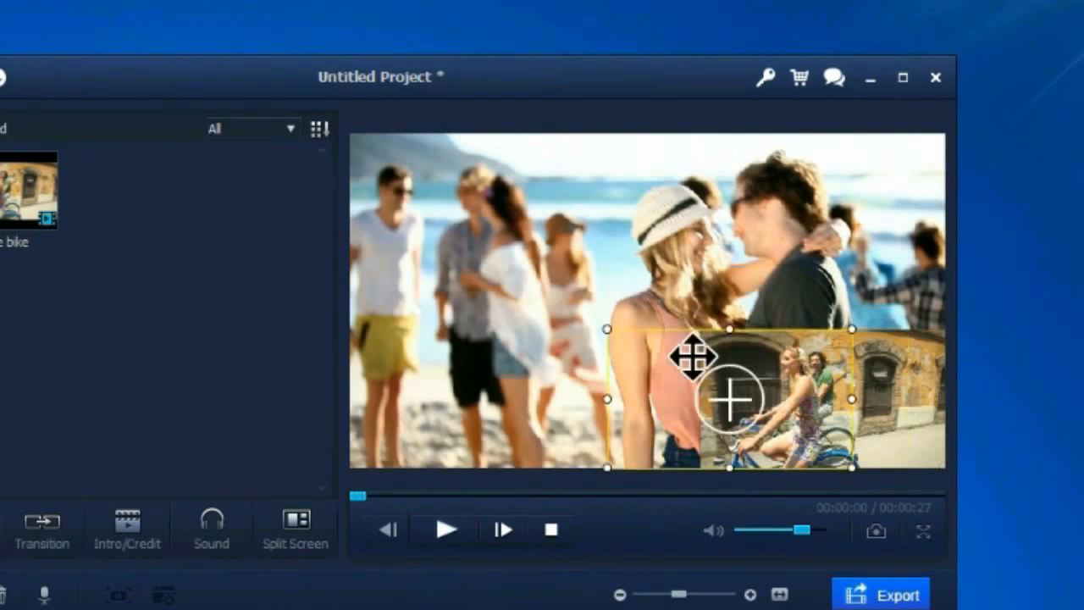
drag(728, 398, 495, 386)
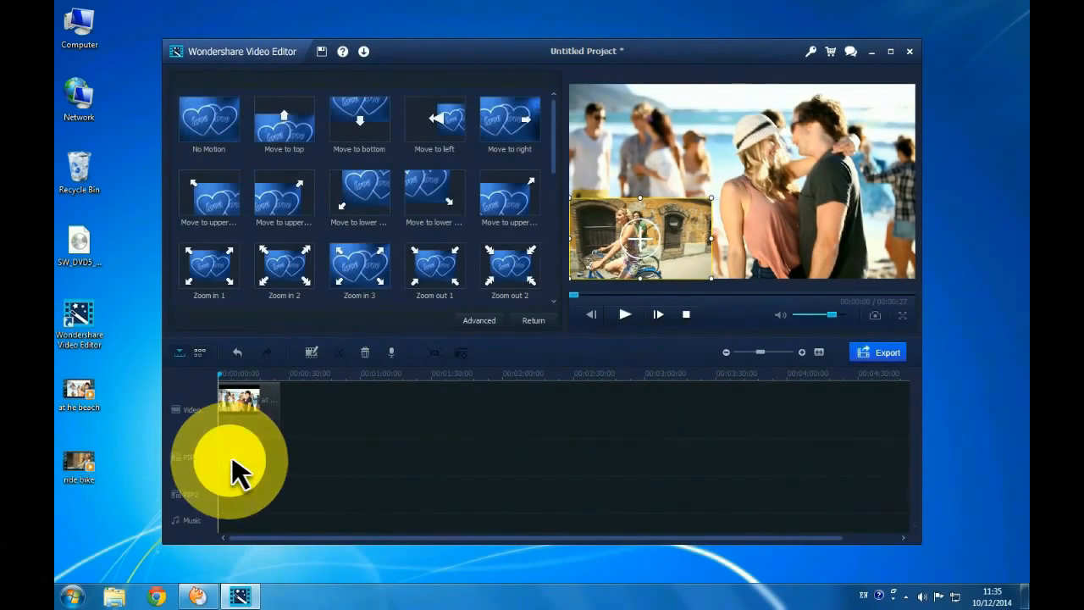
Apply the heart mask to the PIP1 bike clip in PIP Edit
double_click(240, 458)
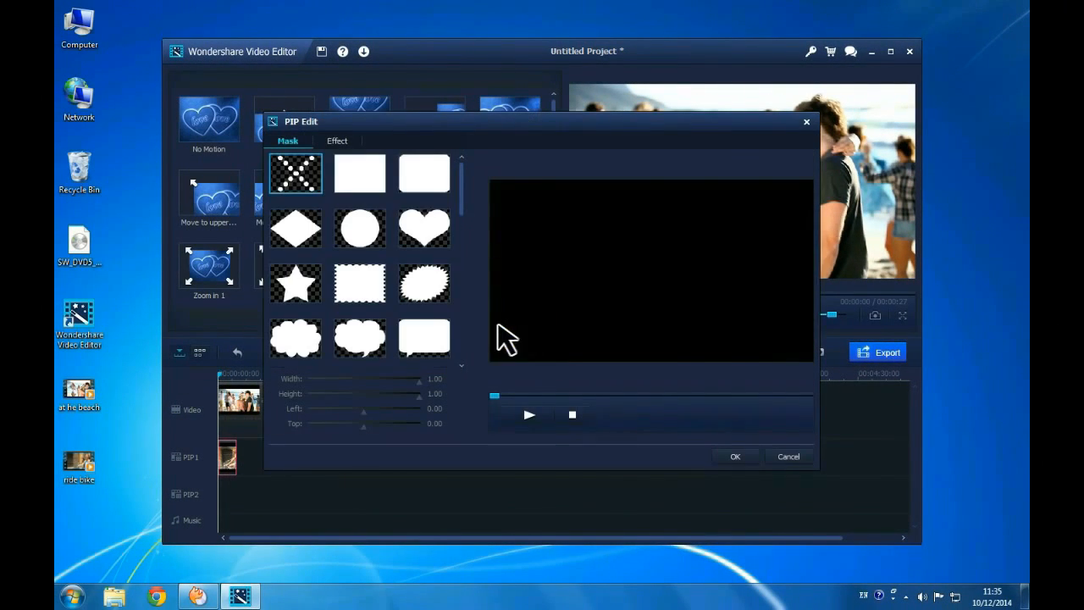
click(423, 229)
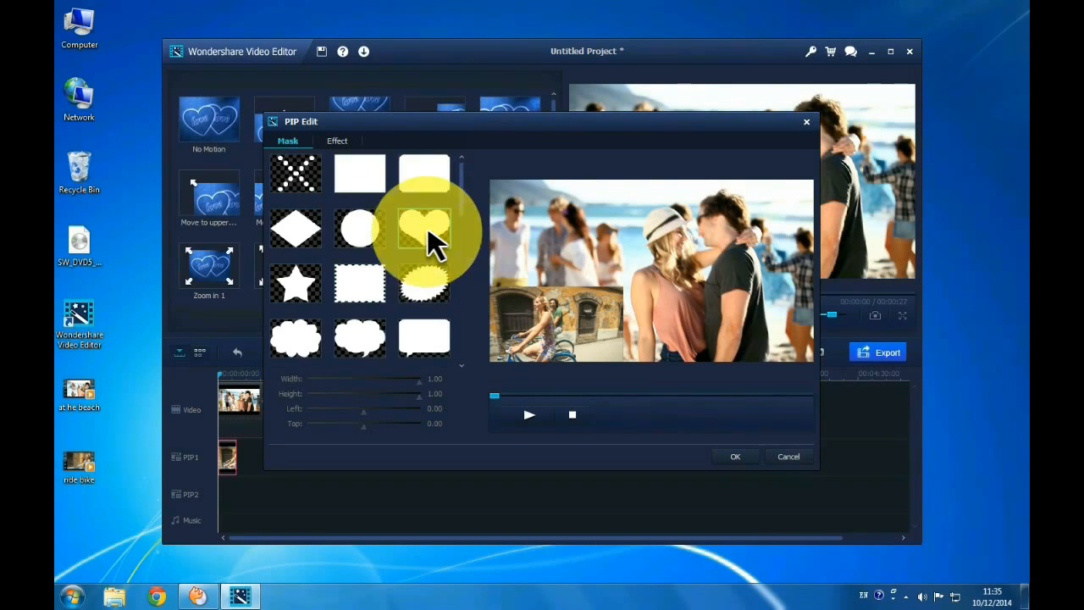
click(423, 228)
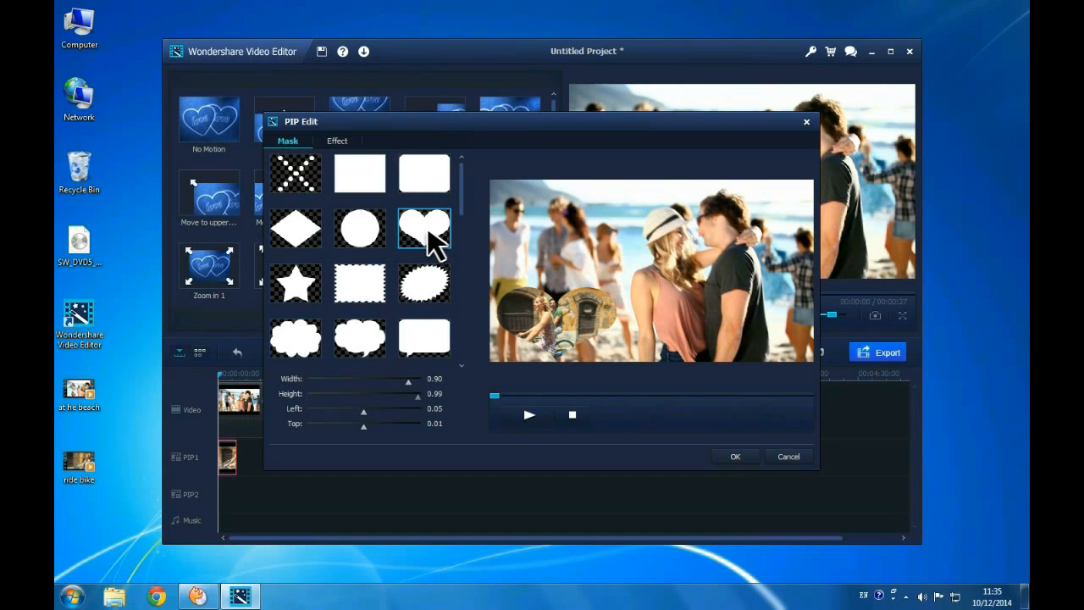
click(336, 141)
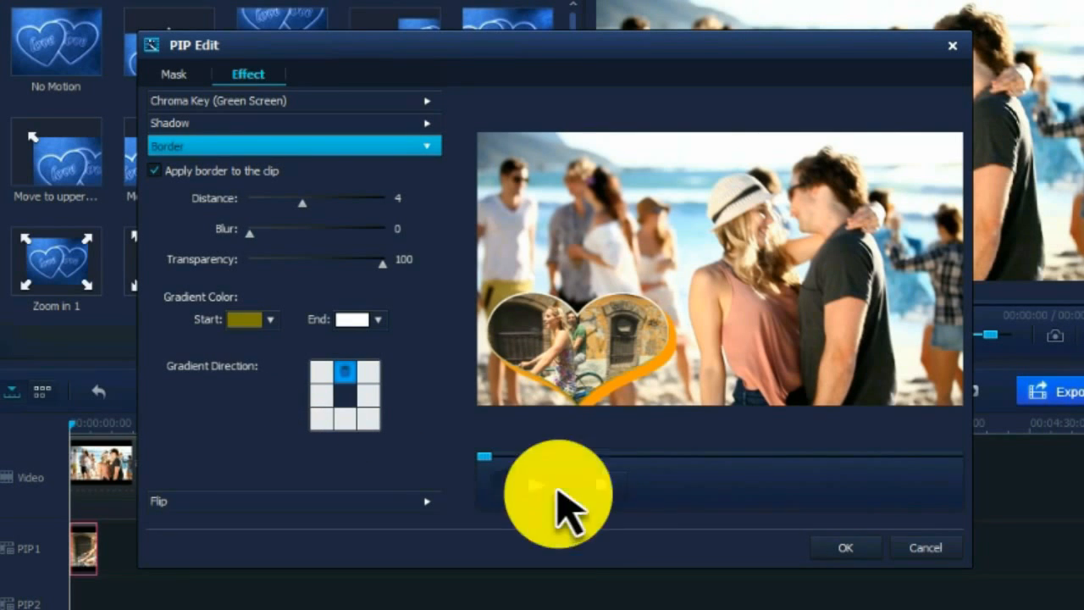
Confirm the heart mask and gradient border settings with OK
click(844, 548)
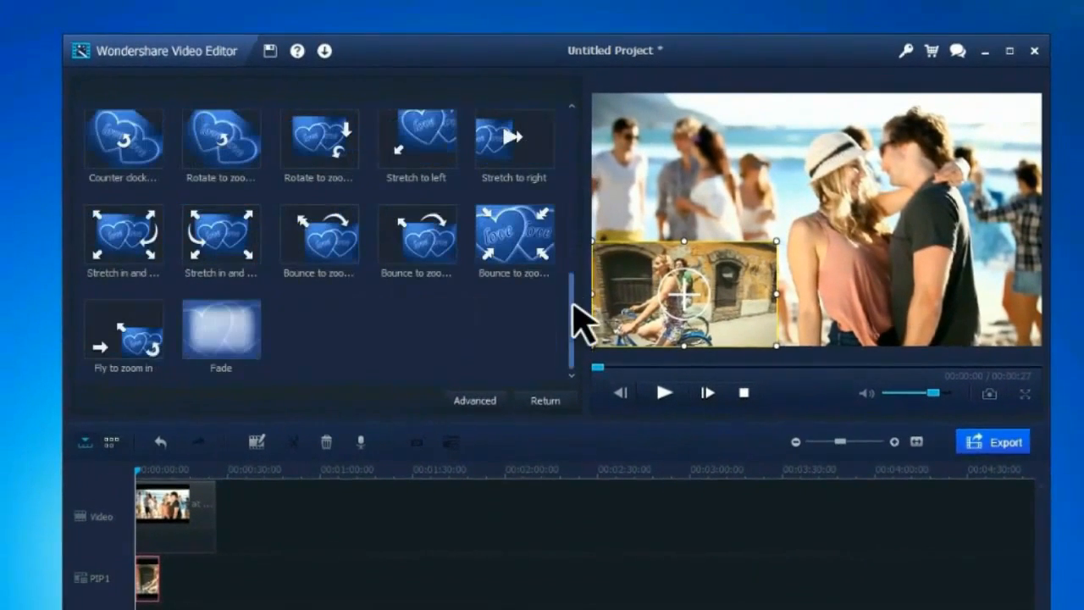
Apply the Fly to zoom in motion to the overlay, preview it, and open Export
click(123, 328)
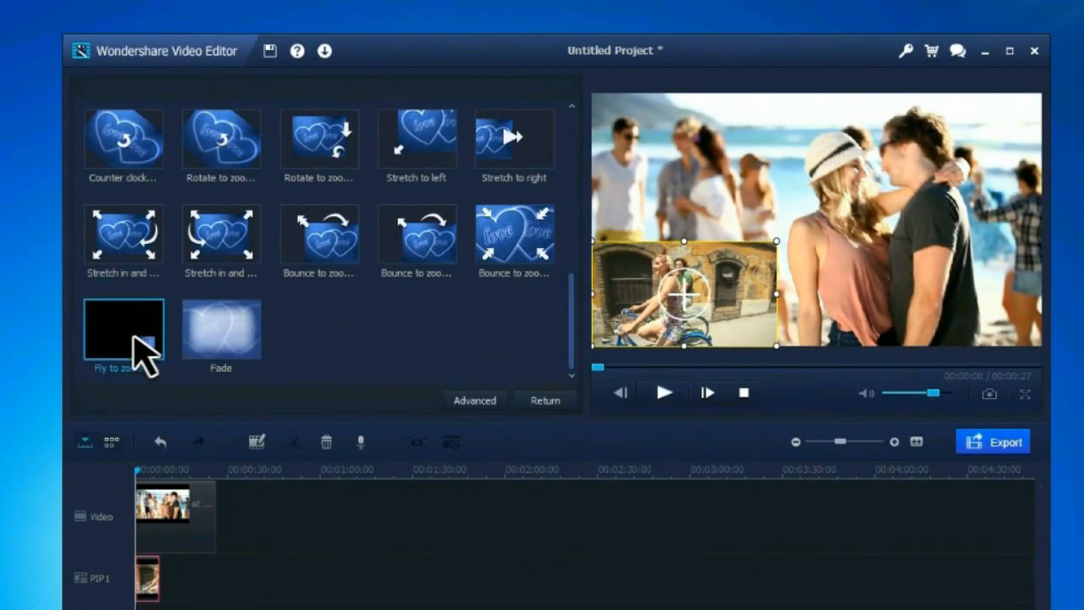
click(123, 329)
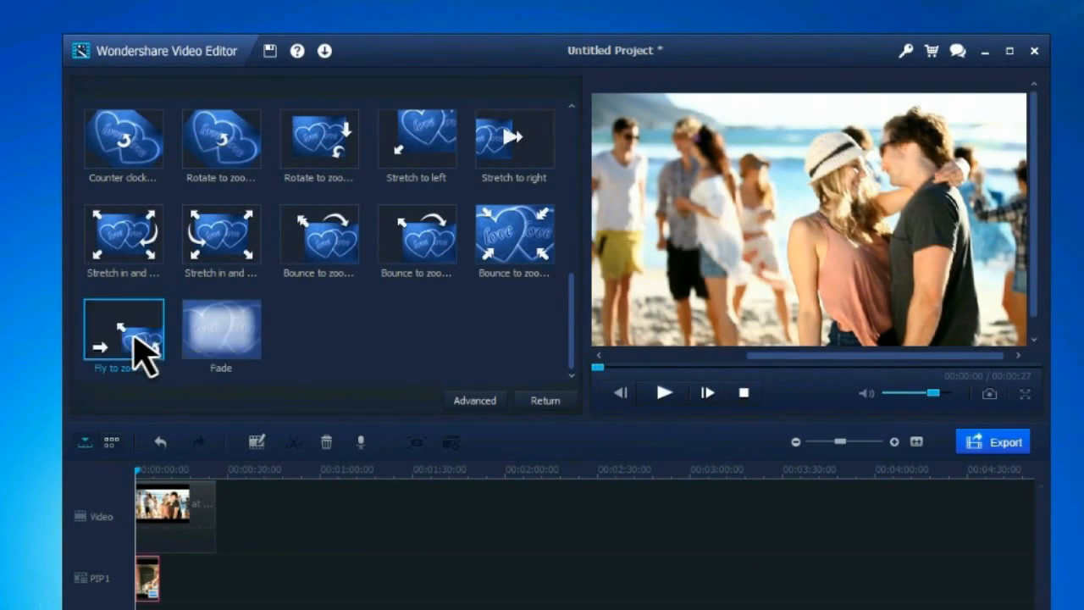
click(664, 392)
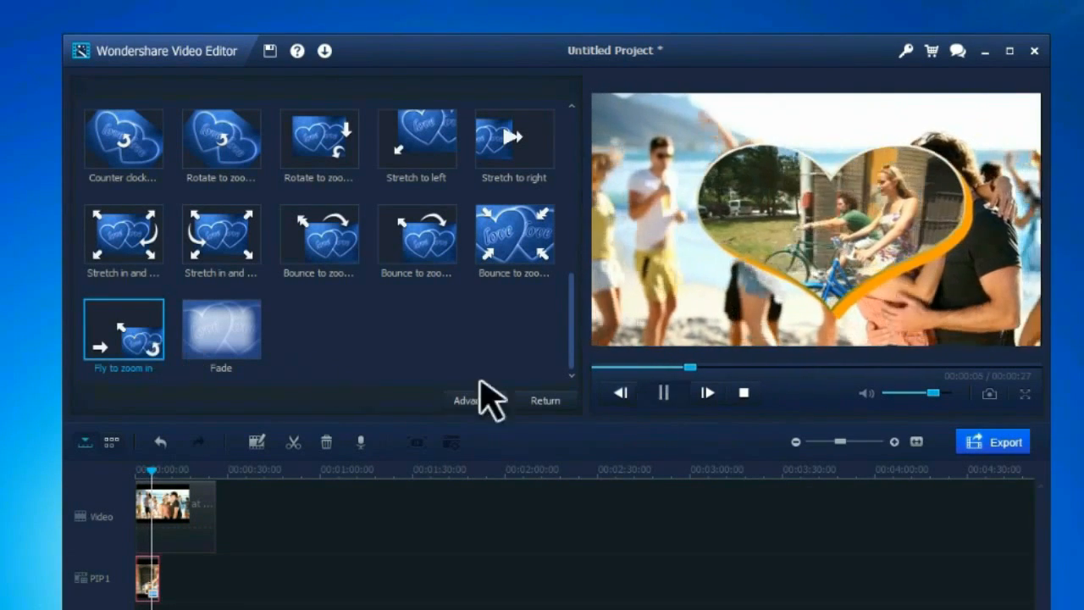
click(992, 441)
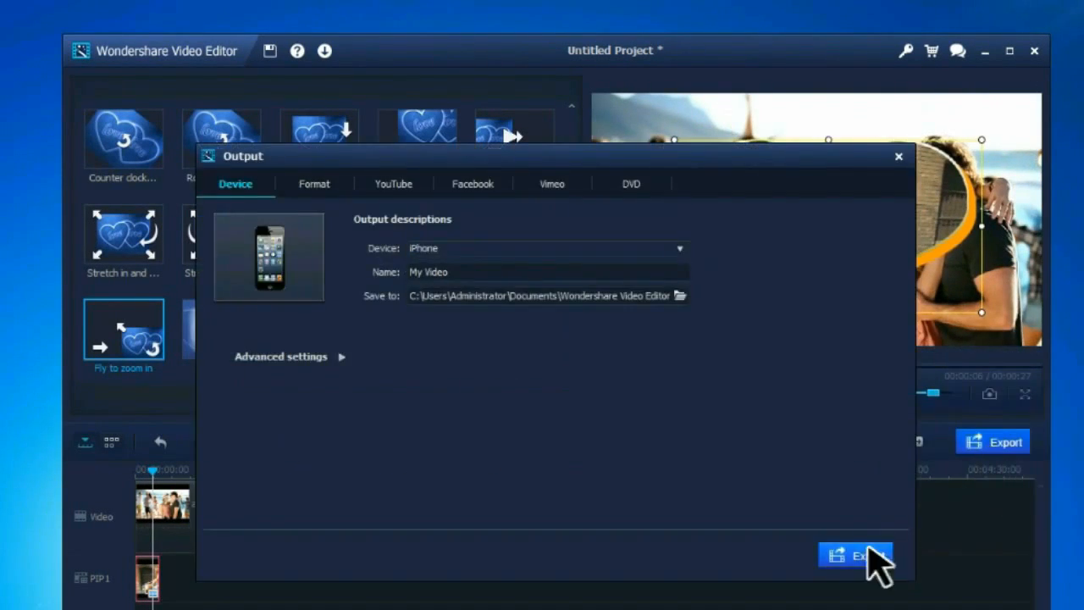